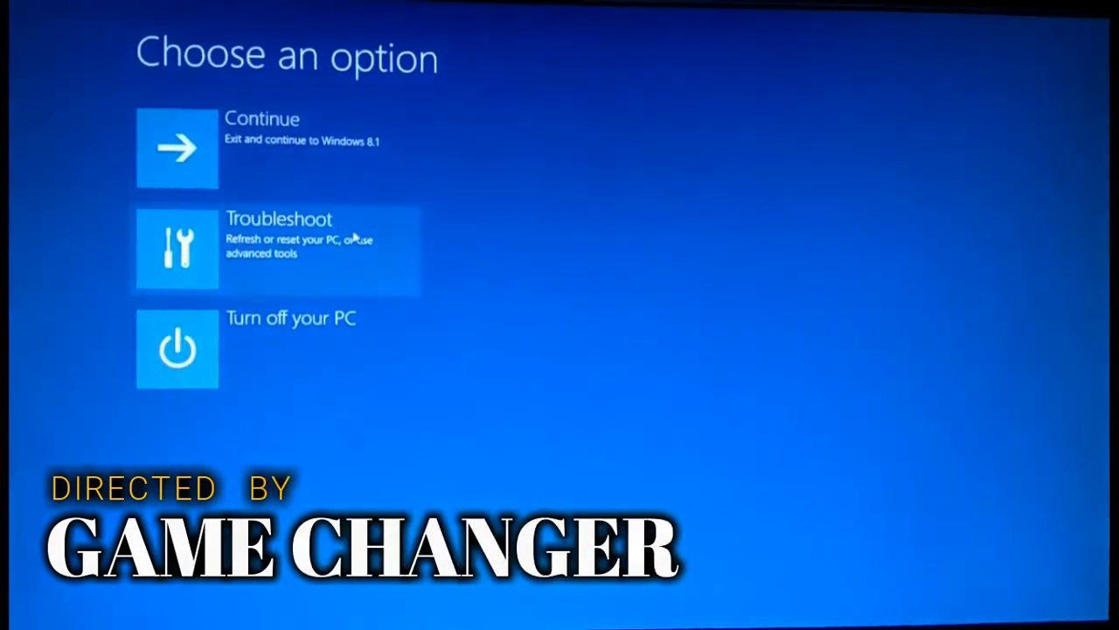
Launch the recovery Command Prompt through Troubleshoot > Advanced options, confirming the account.
{"action": "left_click", "coordinate": [276, 249]}
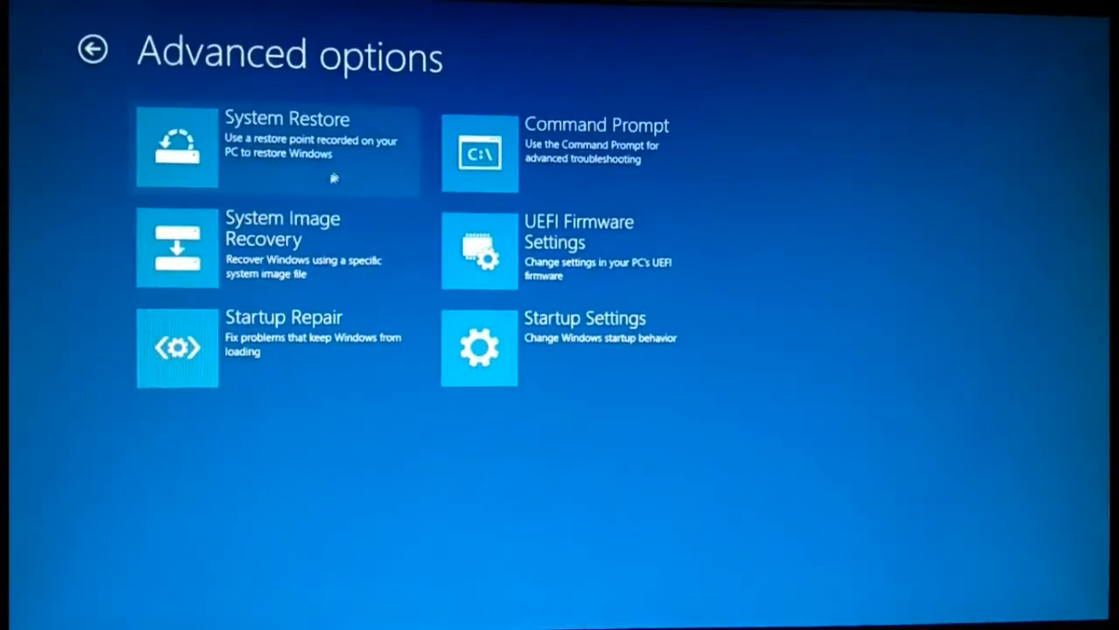
{"action": "mouse_move", "coordinate": [567, 139]}
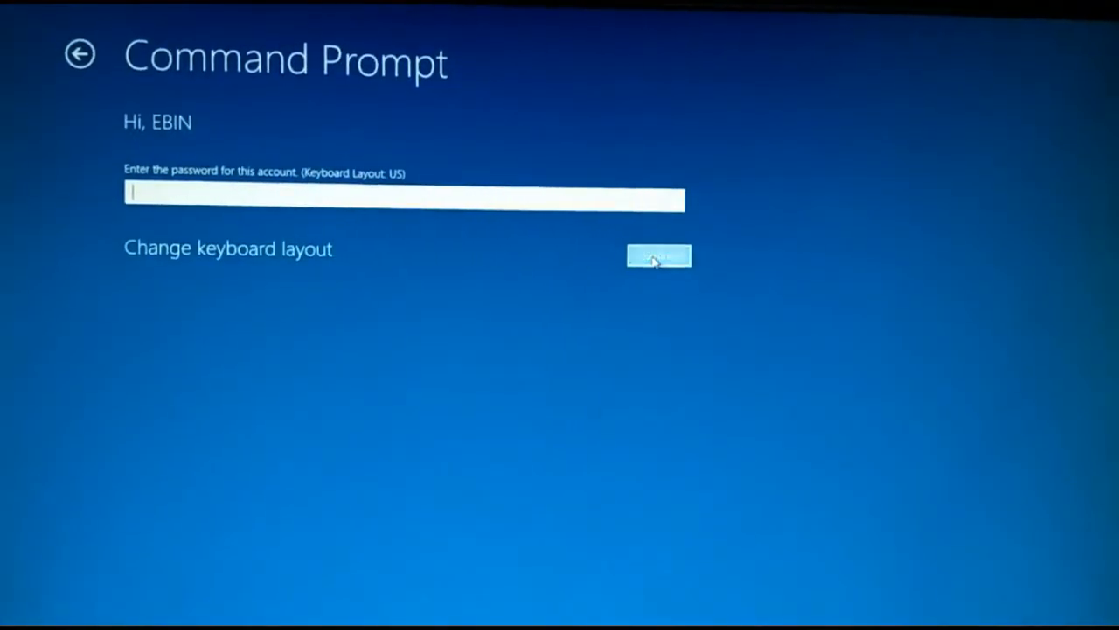
{"action": "left_click", "coordinate": [658, 256]}
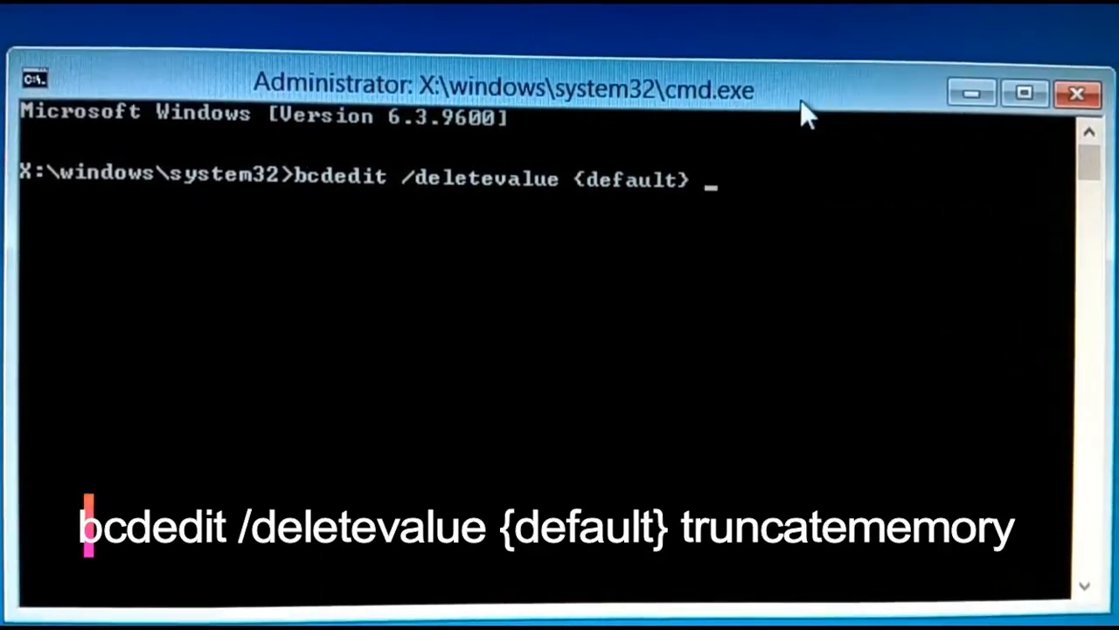
Run 'bcdedit /deletevalue {default} truncatememory', then 'exit' to return to Choose an option.
{"action": "type", "text": "truncatememory"}
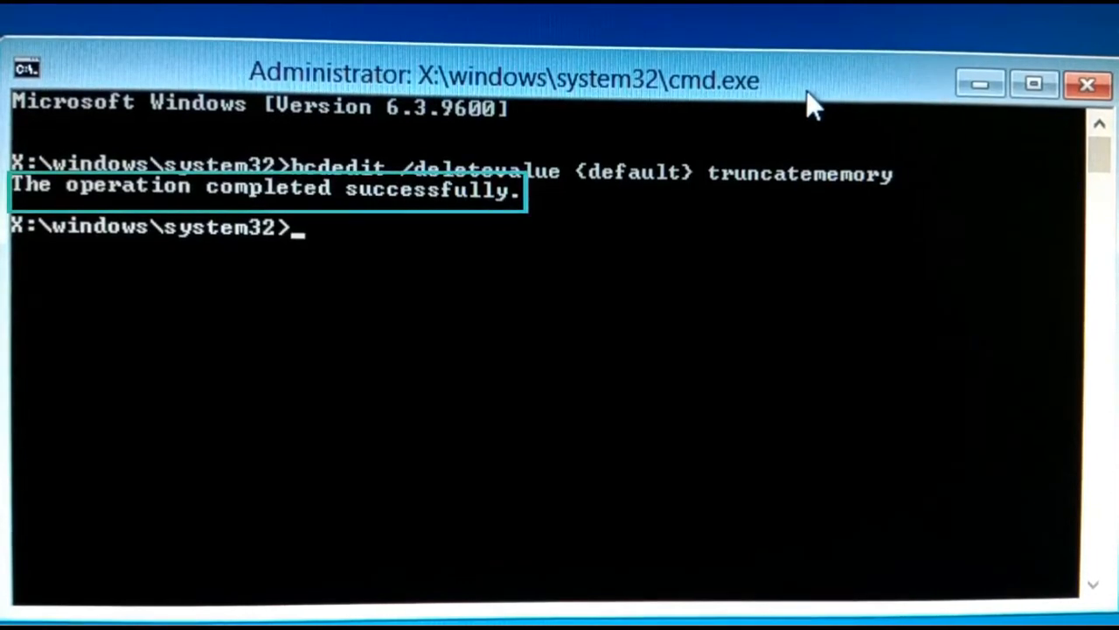
{"action": "mouse_move", "coordinate": [416, 201]}
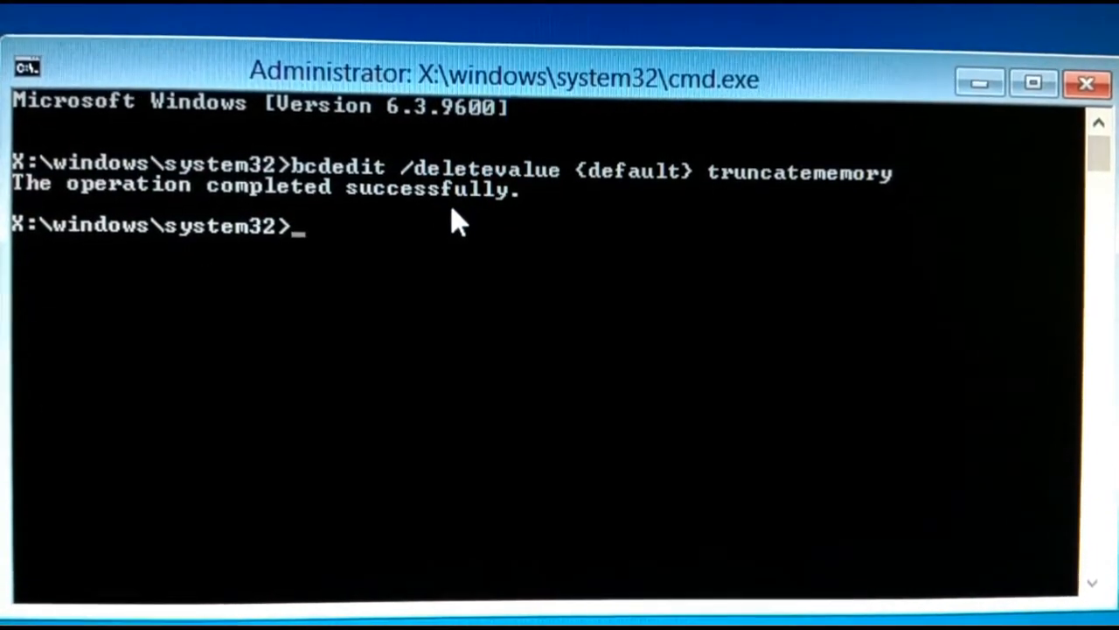
{"action": "type", "text": "exit"}
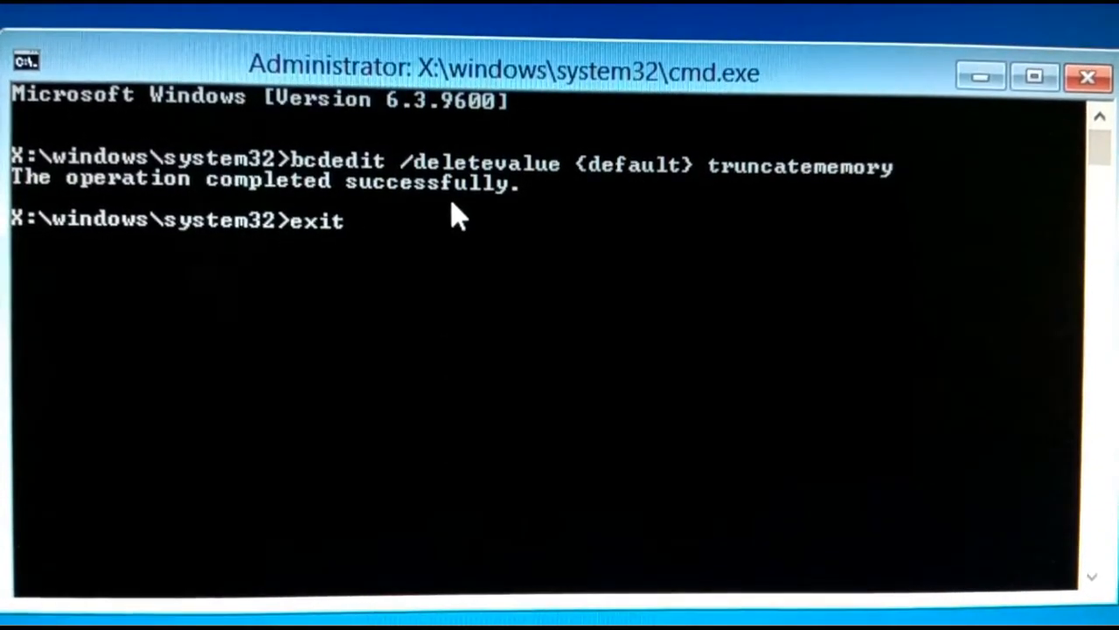
{"action": "key", "text": "enter"}
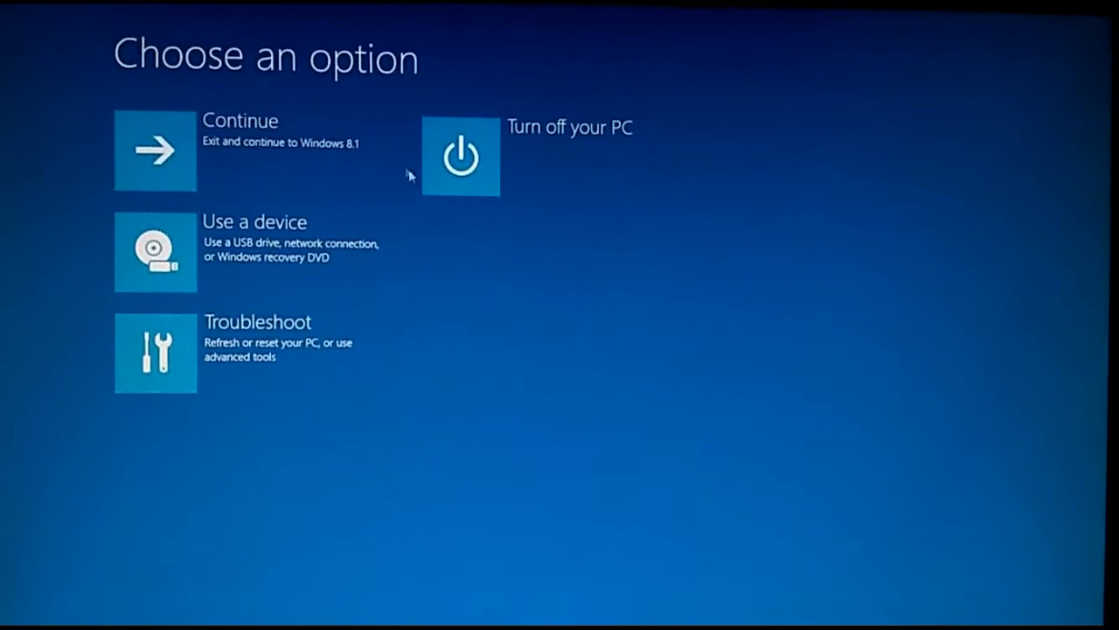
{"action": "mouse_move", "coordinate": [440, 388]}
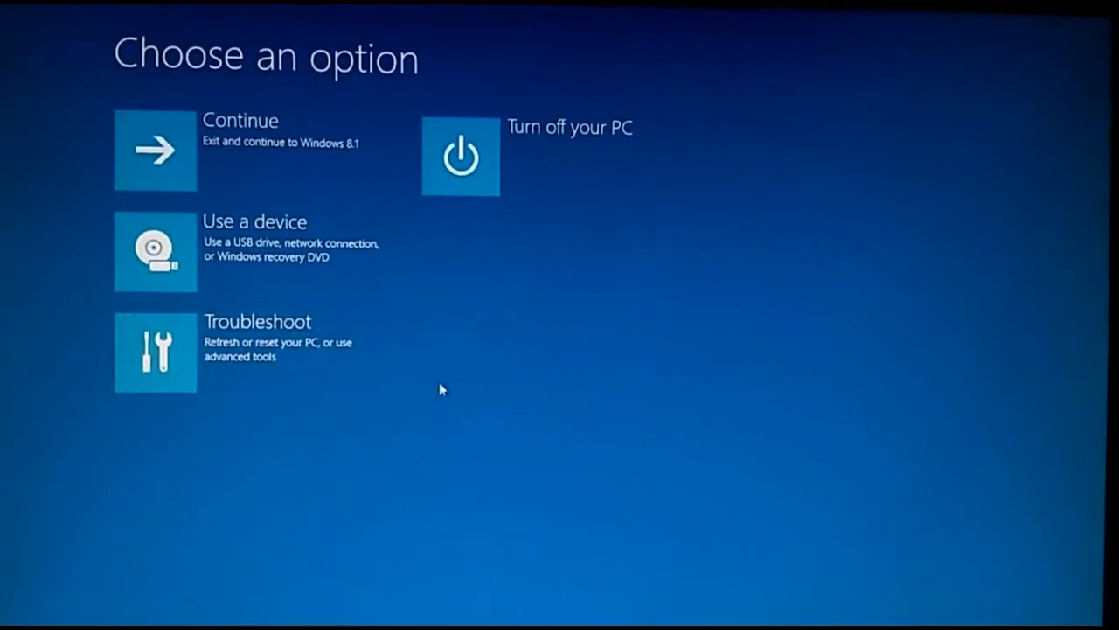